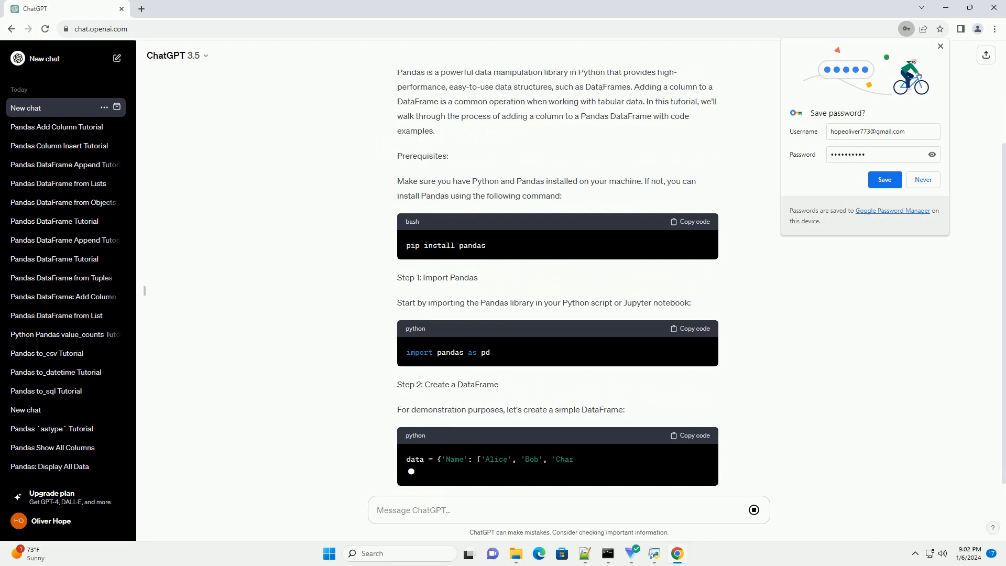
scroll("down", 3)
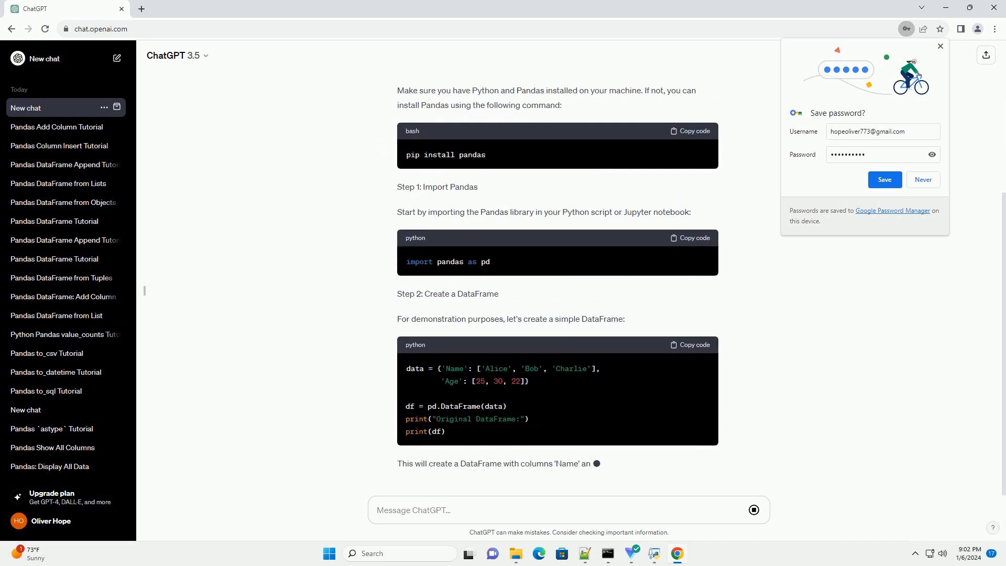
scroll("down", 3)
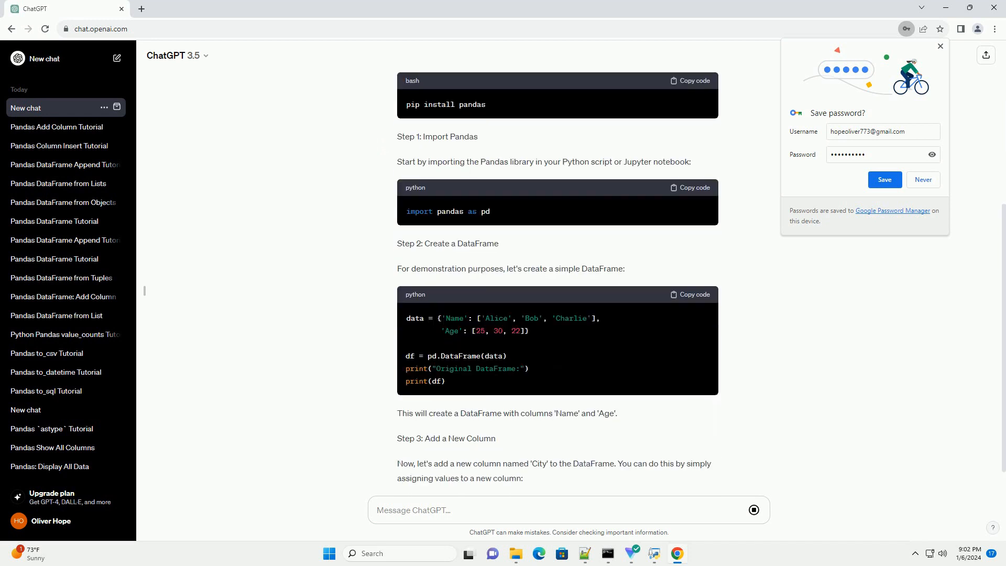
scroll("down", 3)
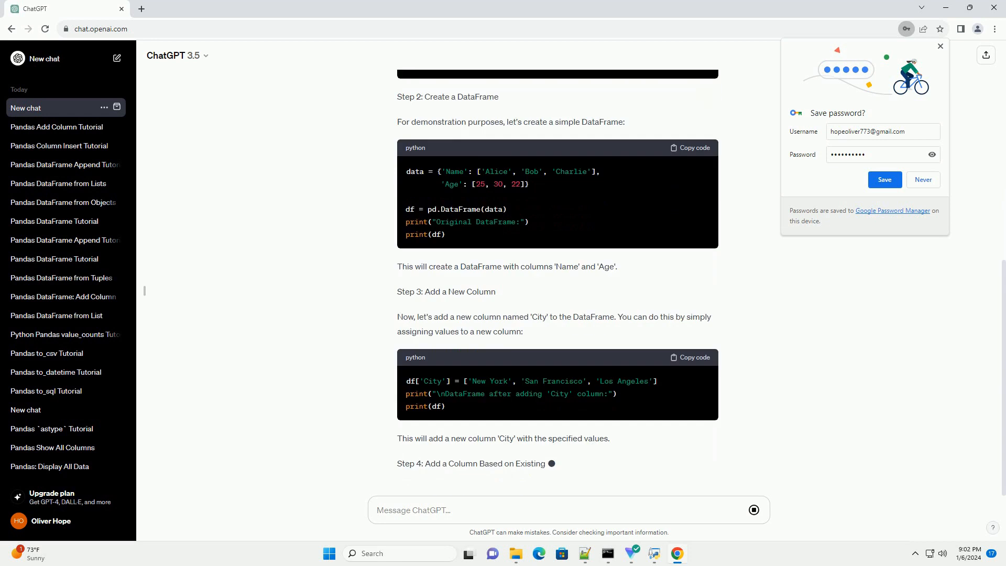
scroll("down", 3)
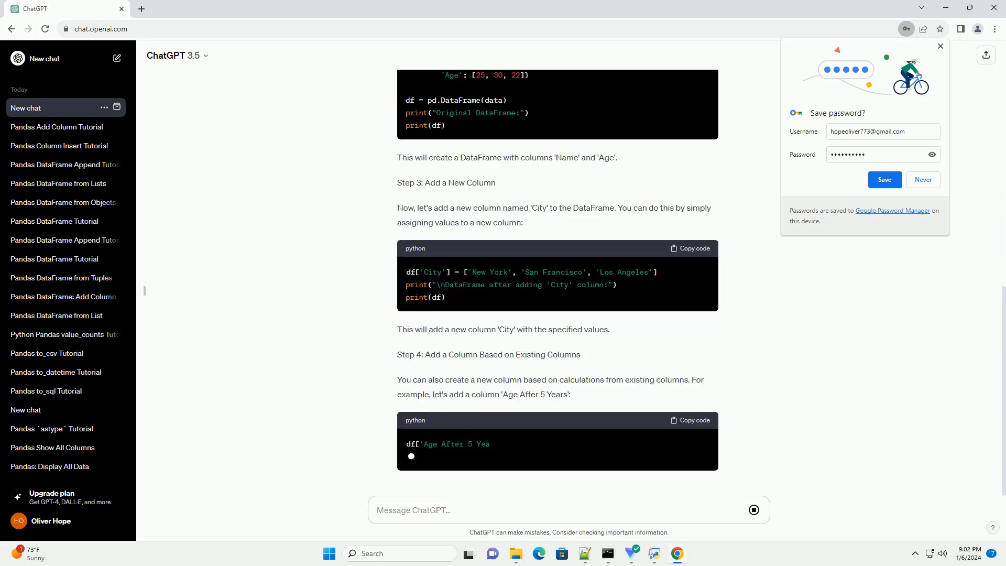
scroll("down", 3)
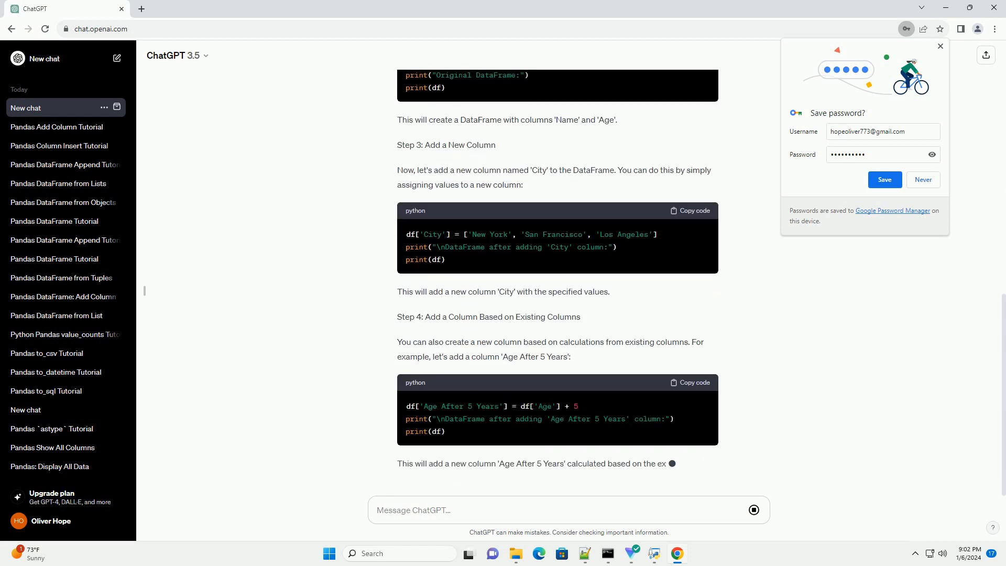
scroll("down", 3)
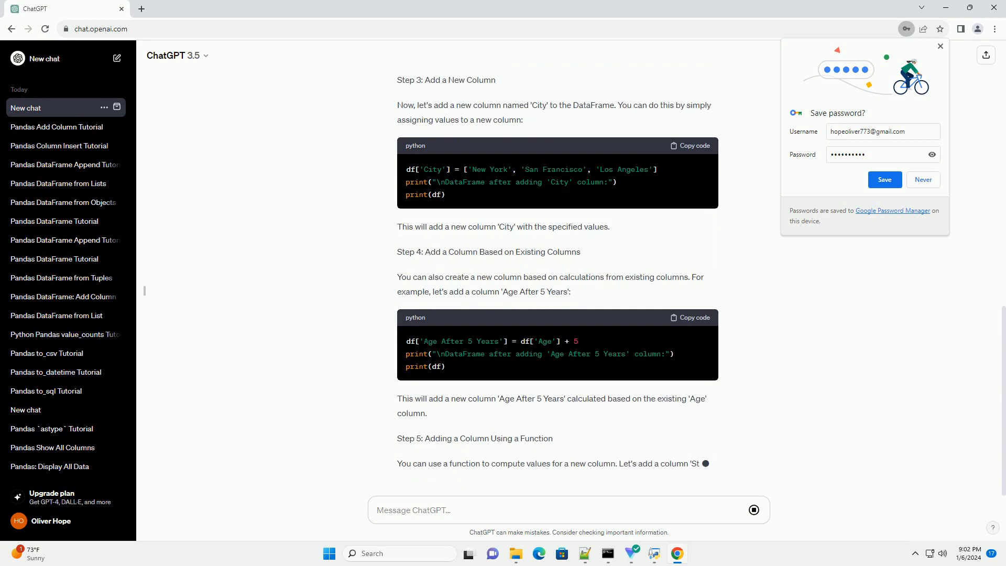
scroll("down", 3)
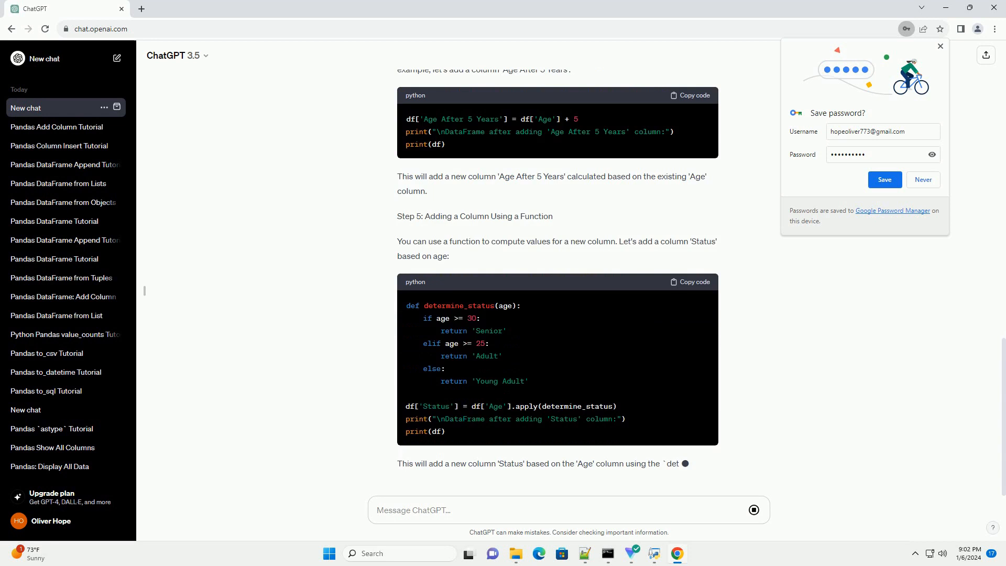
scroll("down", 3)
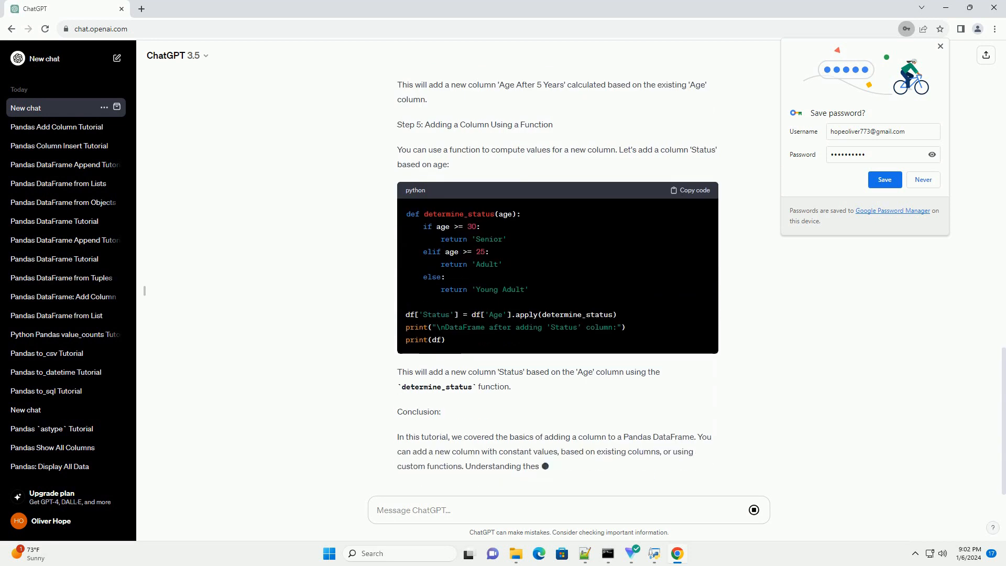
scroll("down", 3)
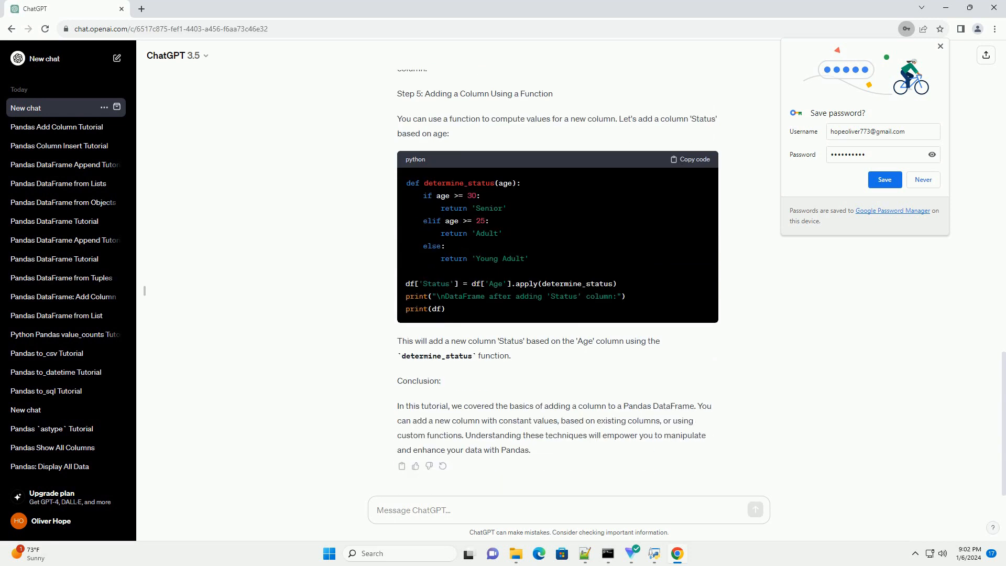